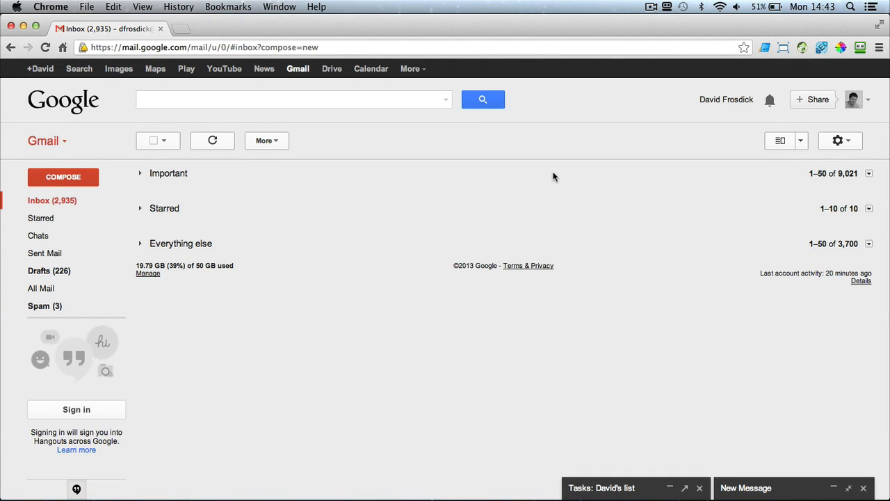
pyautogui.moveTo(128, 167)
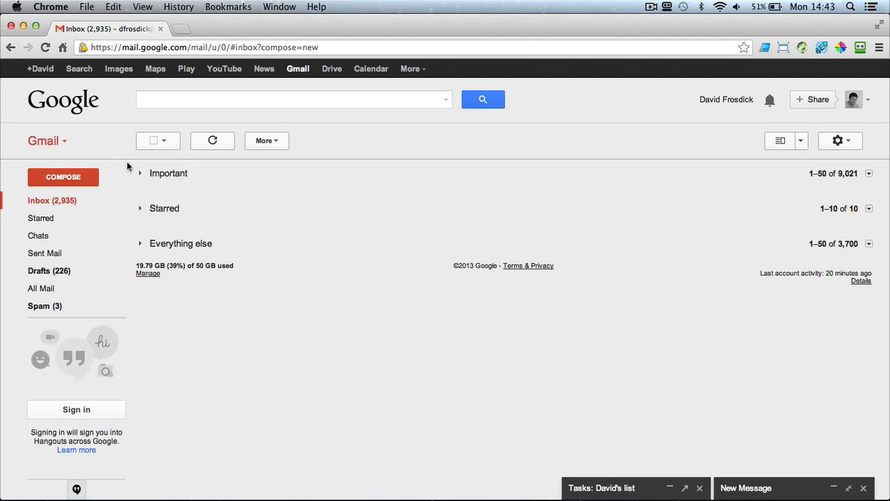
# Step: Start a new message and point at its full-screen toggle to show the tooltip
pyautogui.click(63, 177)
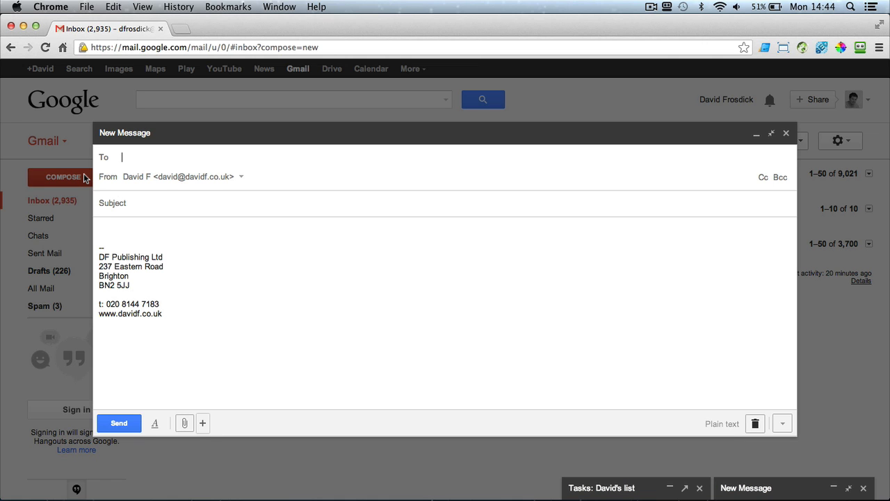
pyautogui.moveTo(33, 88)
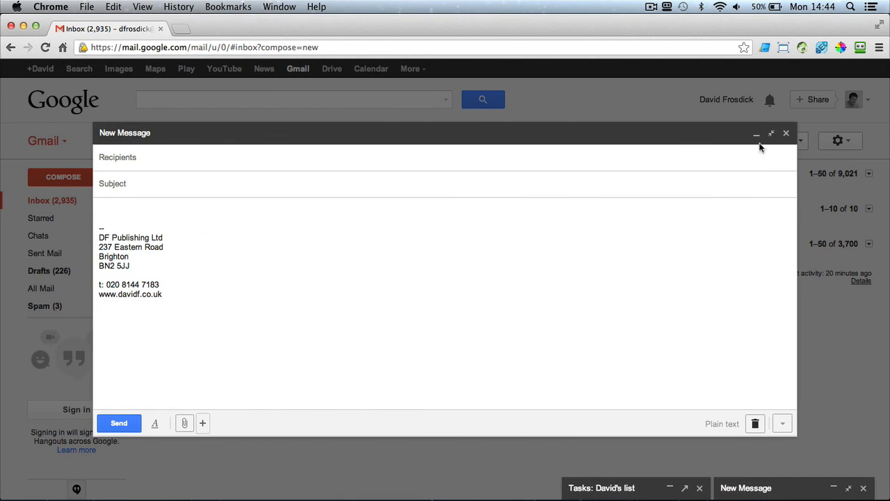
pyautogui.moveTo(770, 133)
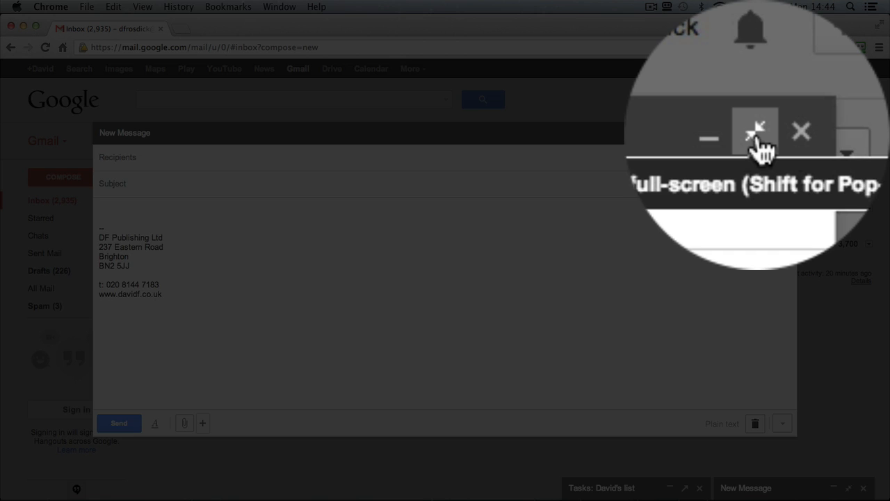
pyautogui.click(755, 132)
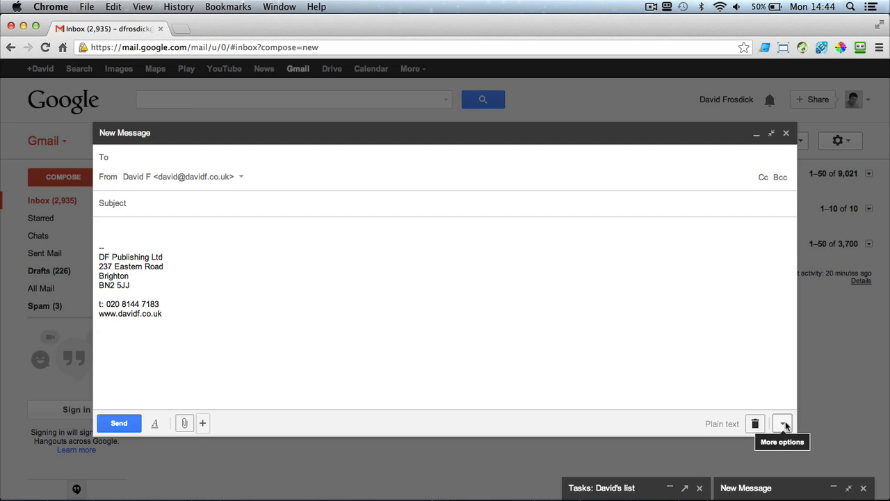
# Step: Turn off Default to full-screen, then reopen a message to confirm it docks bottom-right
pyautogui.click(783, 422)
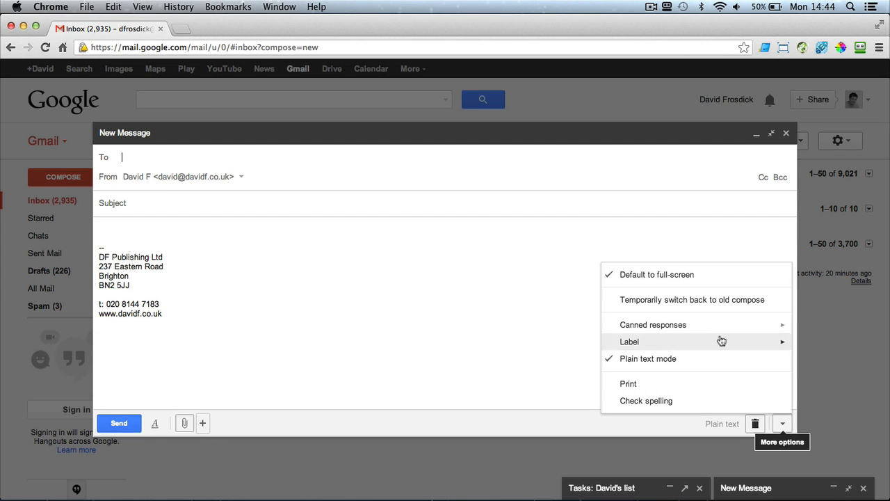
pyautogui.moveTo(684, 274)
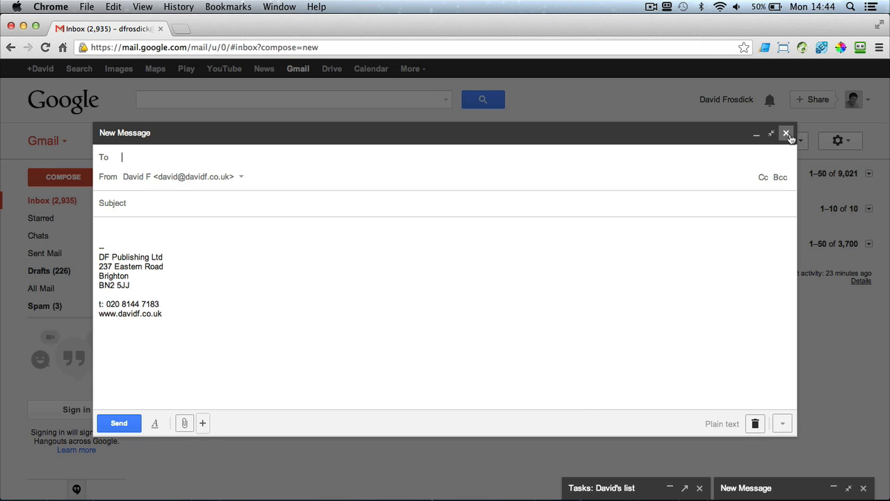
pyautogui.click(787, 133)
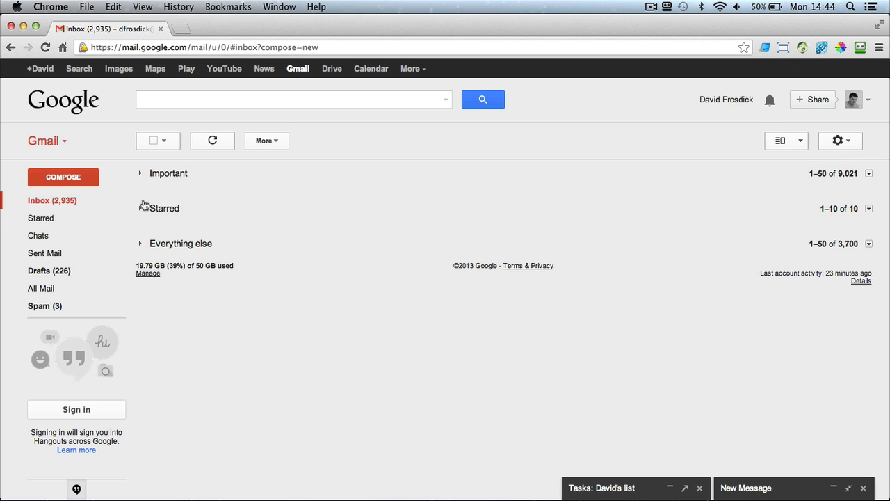
pyautogui.click(63, 176)
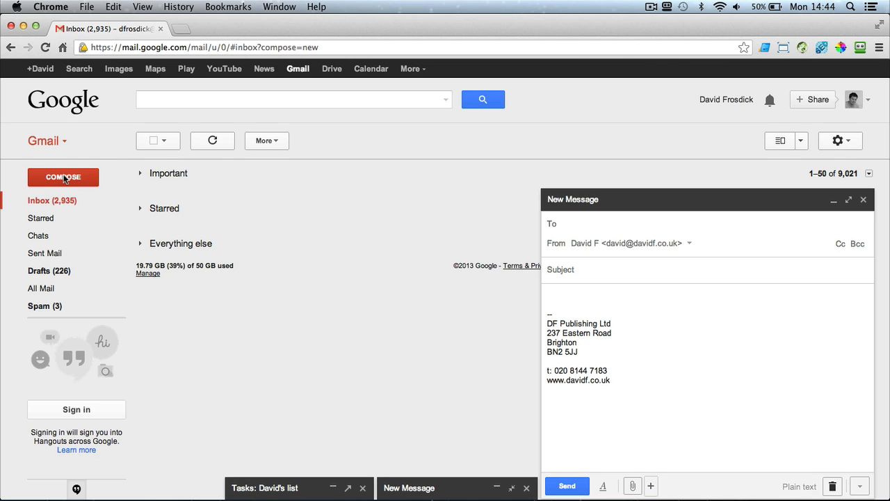
pyautogui.moveTo(817, 332)
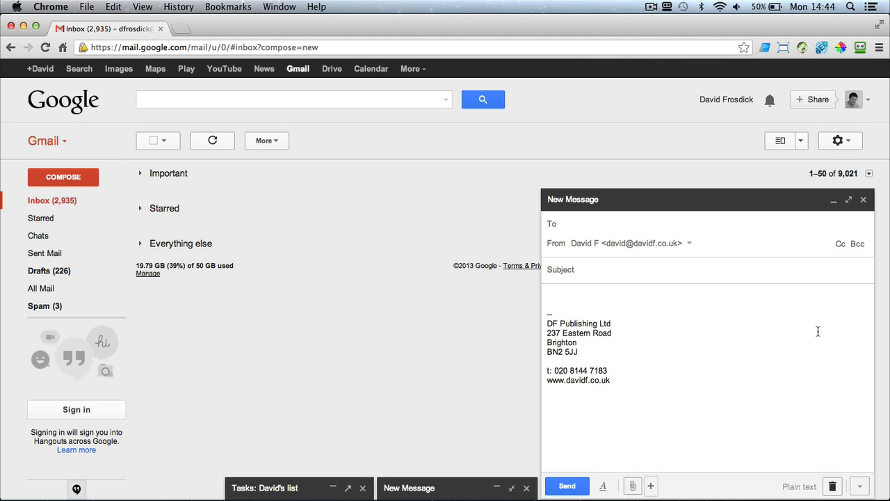
pyautogui.click(859, 486)
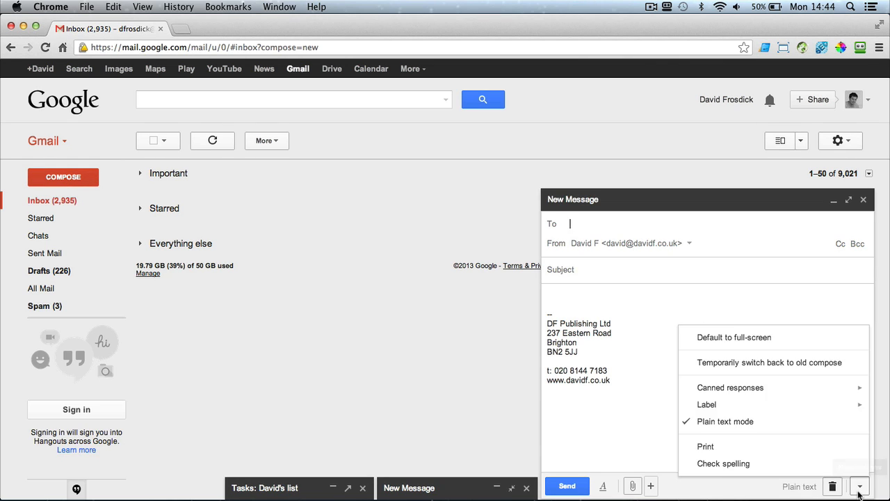
pyautogui.moveTo(756, 337)
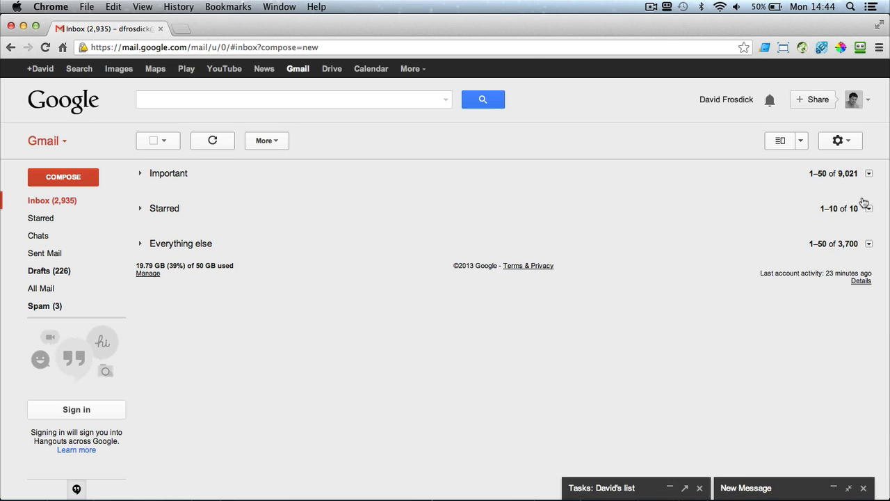
pyautogui.click(63, 177)
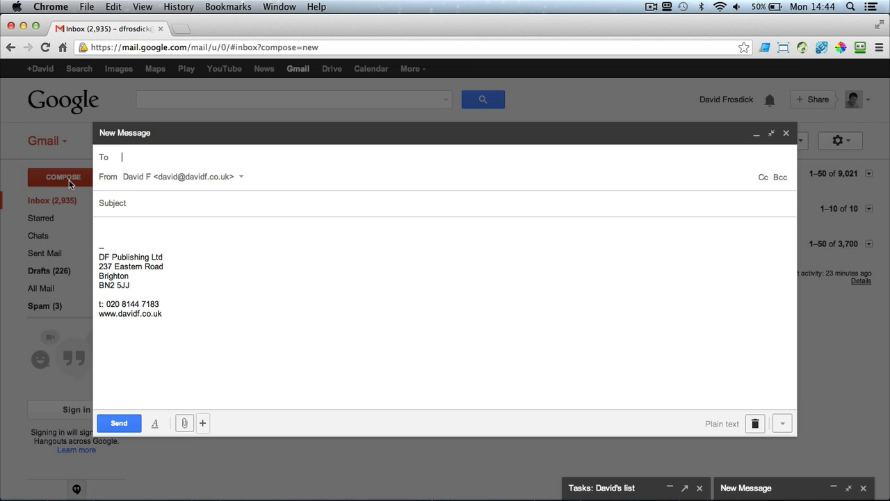
pyautogui.moveTo(706, 174)
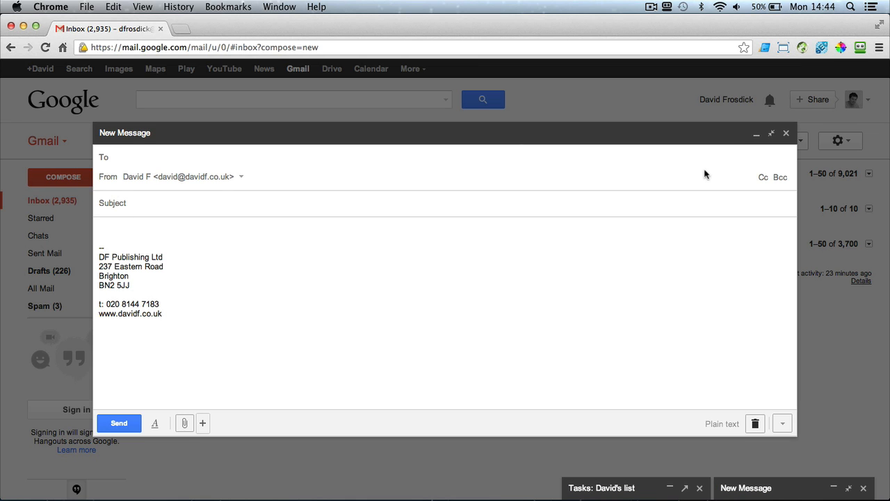
pyautogui.click(787, 133)
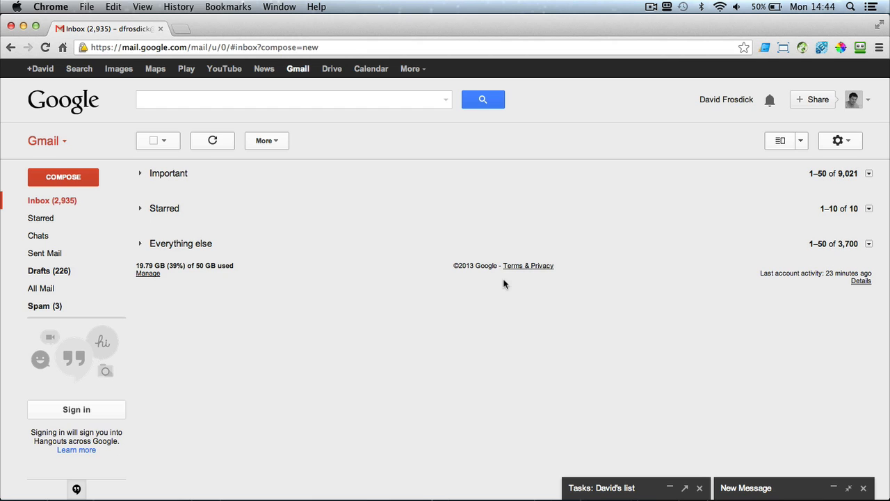
pyautogui.moveTo(468, 188)
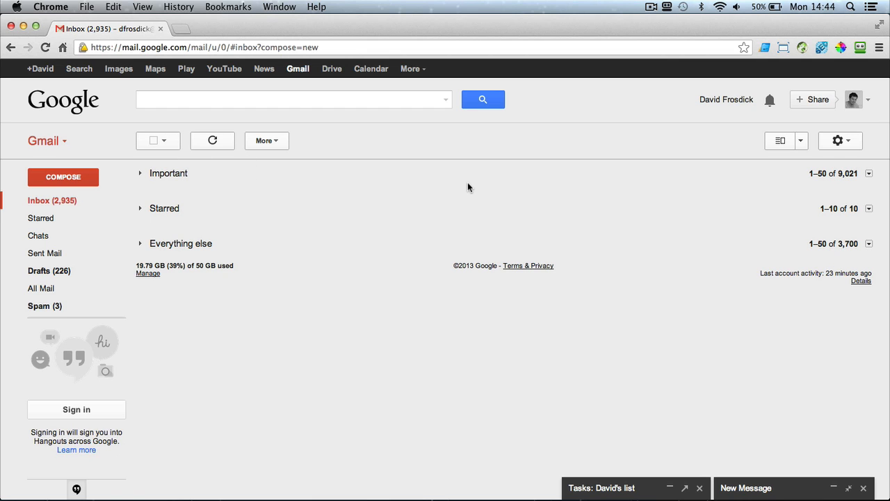
pyautogui.moveTo(805, 170)
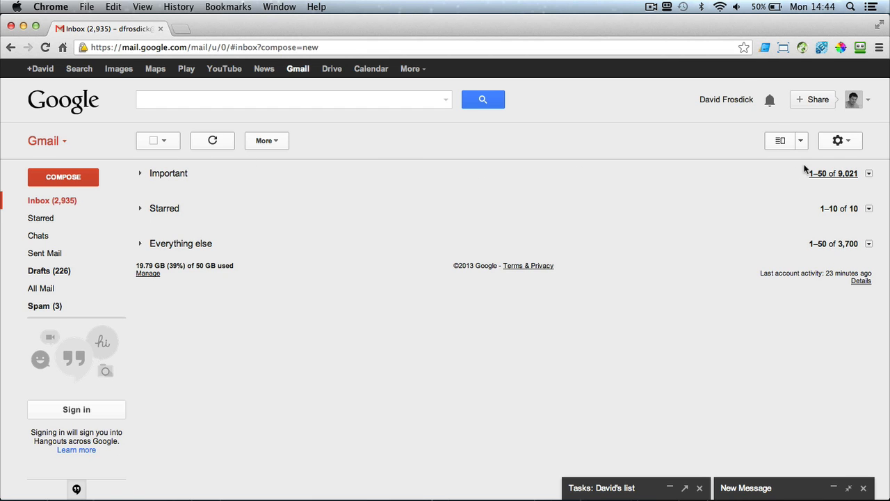
pyautogui.click(838, 140)
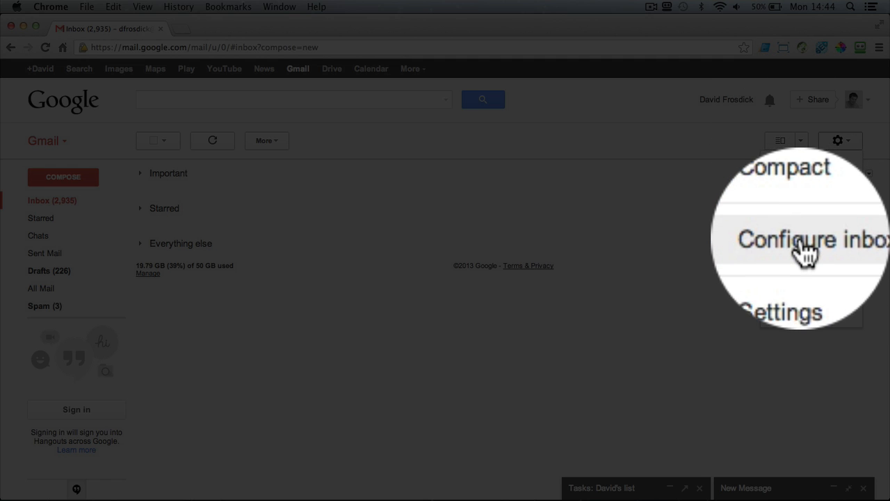
pyautogui.click(807, 239)
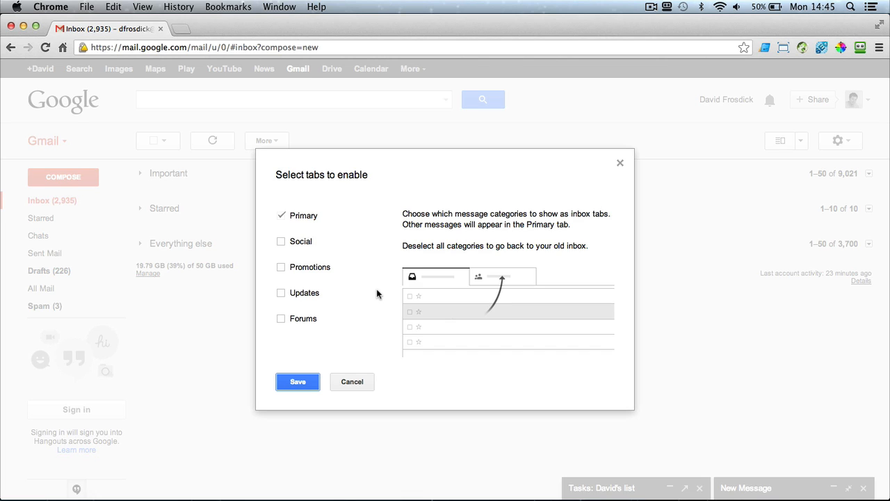
pyautogui.moveTo(346, 266)
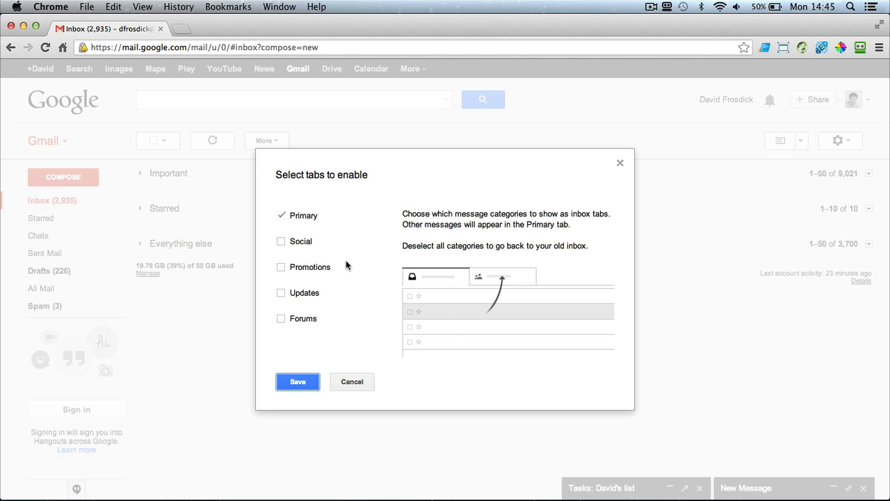
pyautogui.moveTo(304, 319)
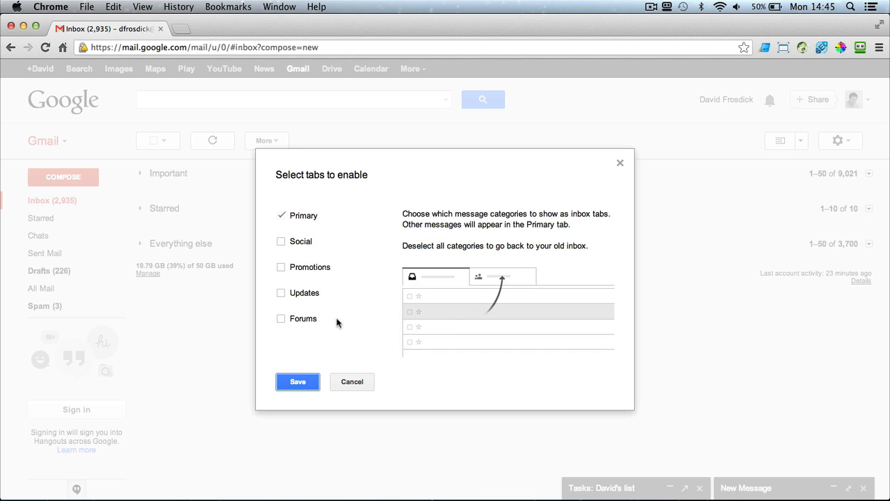
pyautogui.moveTo(304, 318)
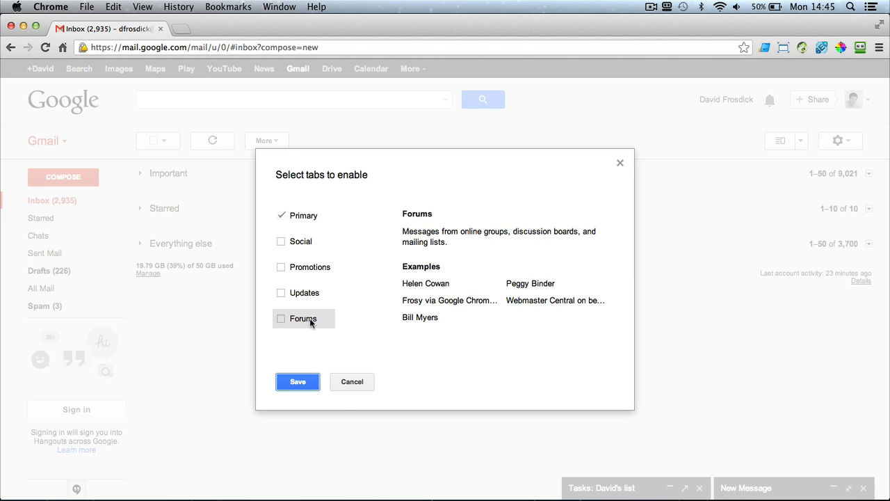
pyautogui.click(281, 266)
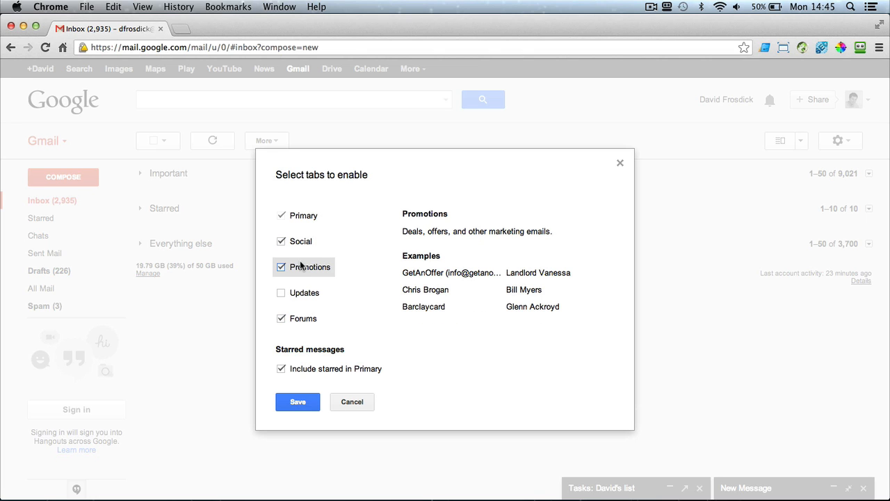
pyautogui.moveTo(403, 196)
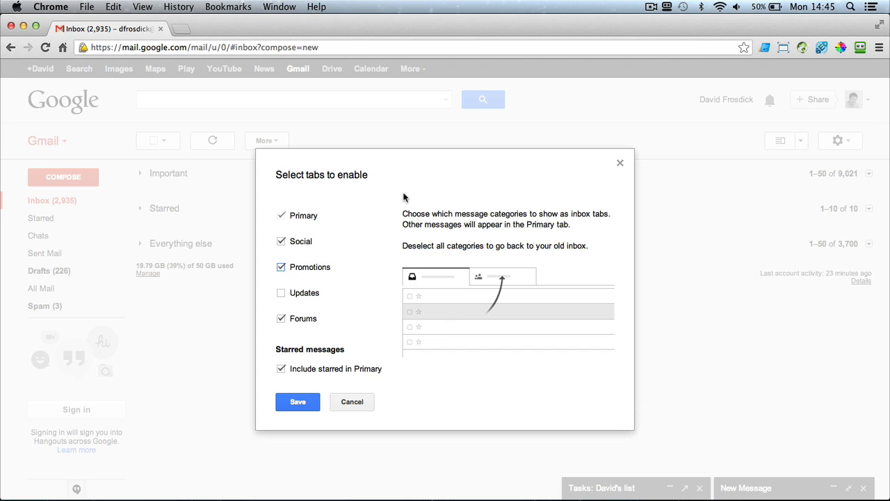
pyautogui.moveTo(313, 187)
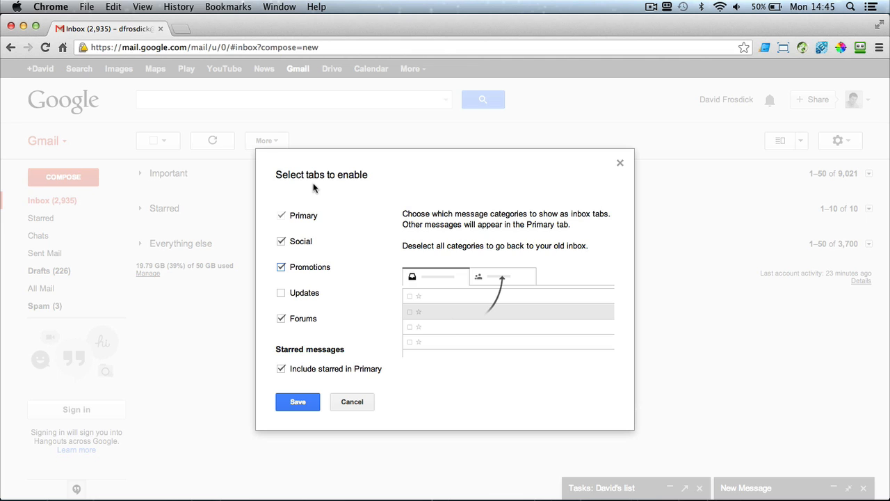
pyautogui.moveTo(444, 143)
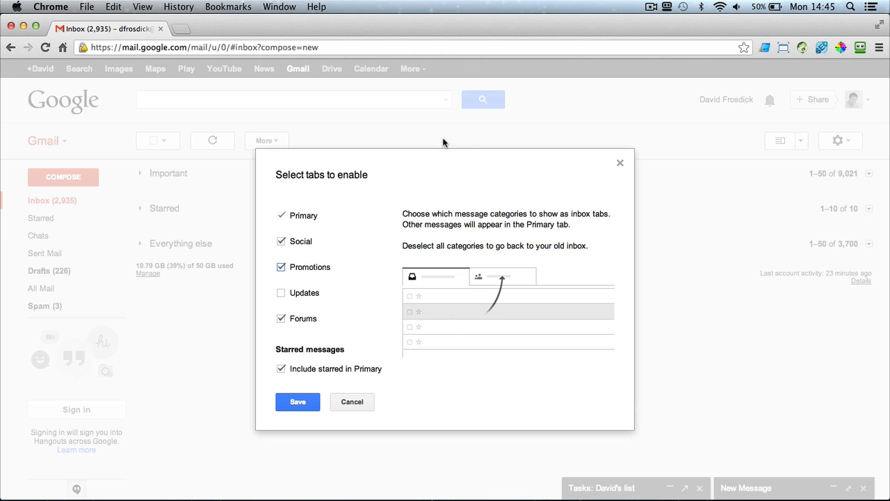
pyautogui.moveTo(365, 409)
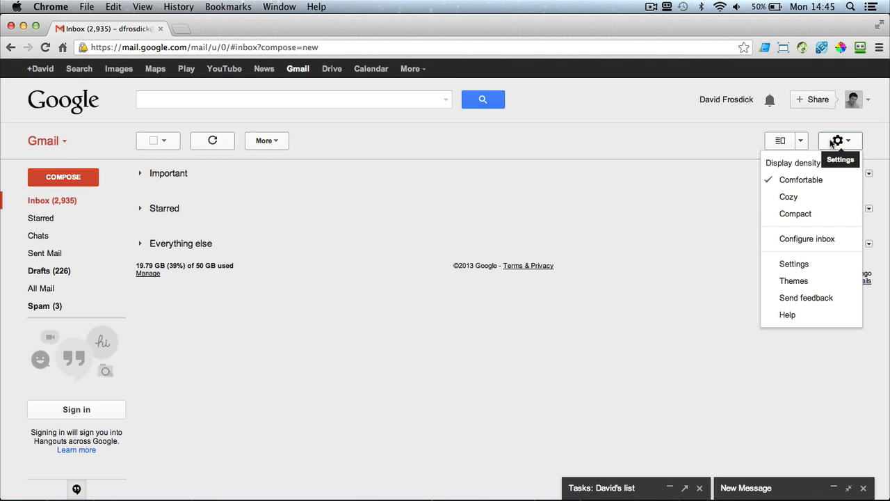
# Step: Reopen Configure inbox with only Primary ticked and cancel without saving
pyautogui.click(806, 239)
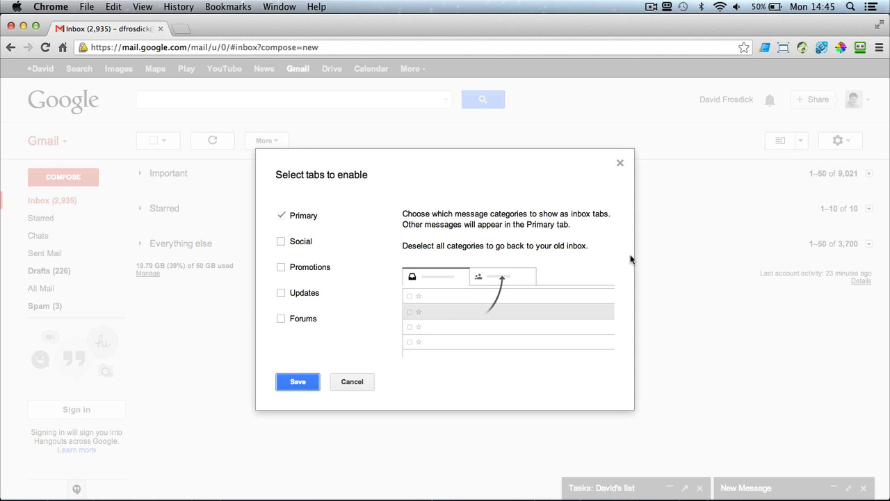
pyautogui.moveTo(508, 246)
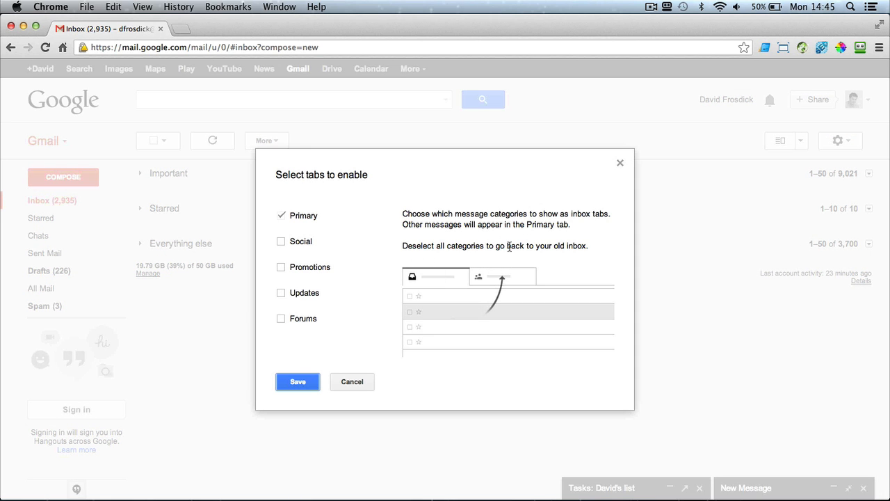
pyautogui.moveTo(471, 193)
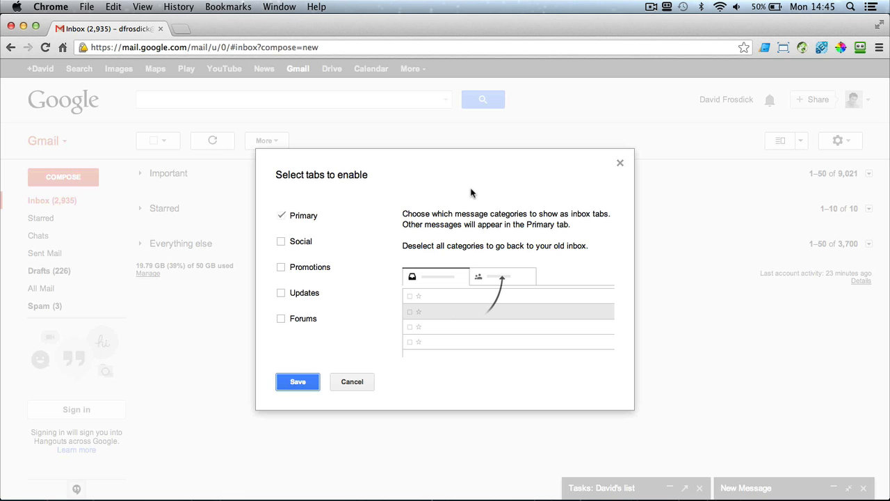
pyautogui.moveTo(355, 395)
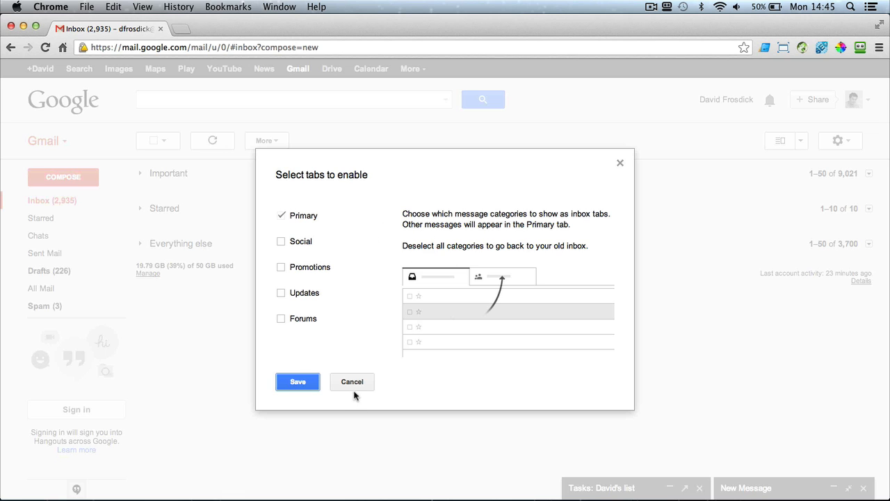
pyautogui.click(351, 381)
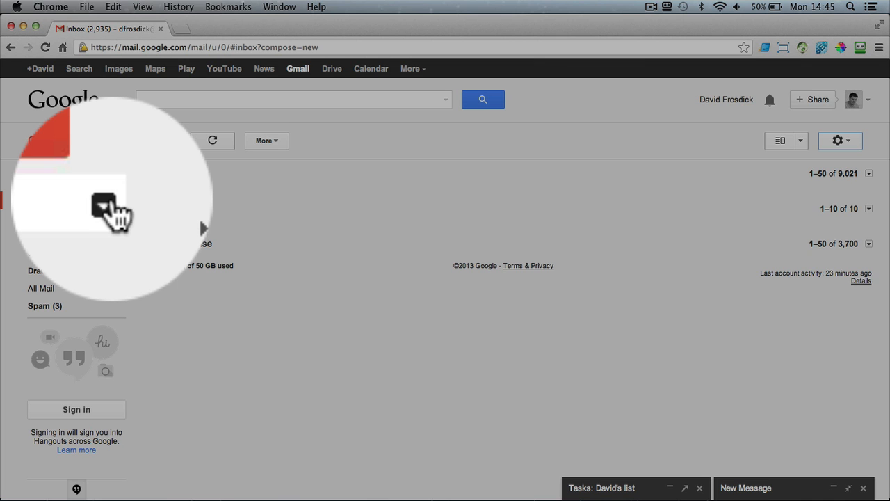
# Step: Open the Inbox arrow menu and choose Priority Inbox as the inbox type
pyautogui.click(86, 196)
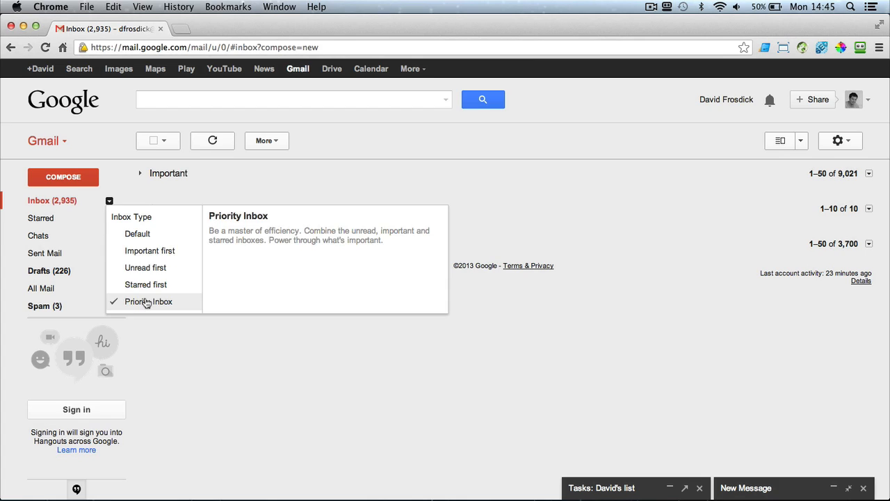
pyautogui.moveTo(145, 284)
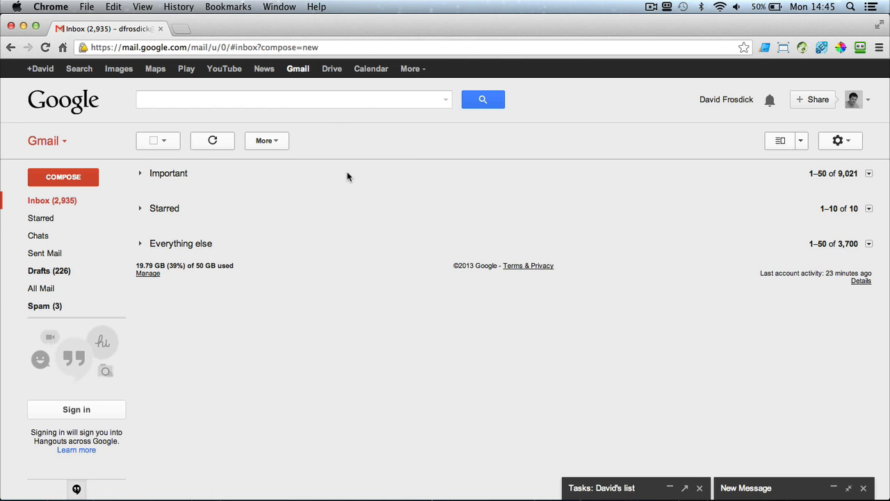
pyautogui.moveTo(319, 323)
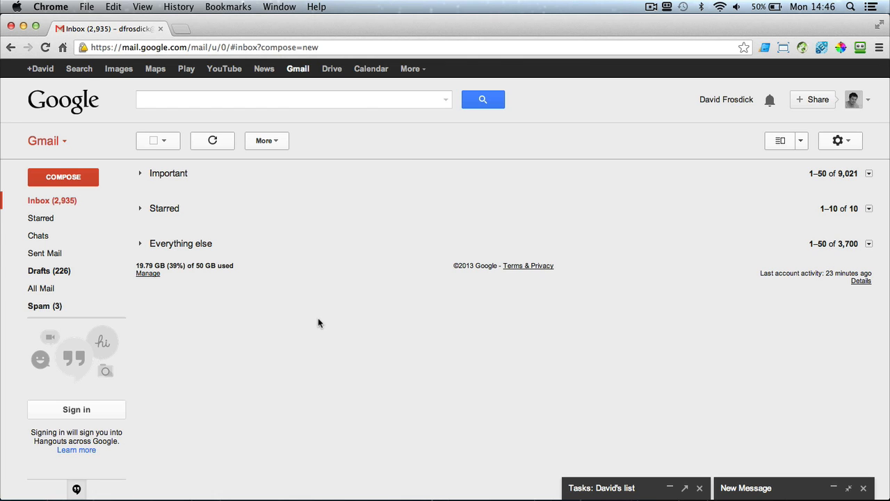